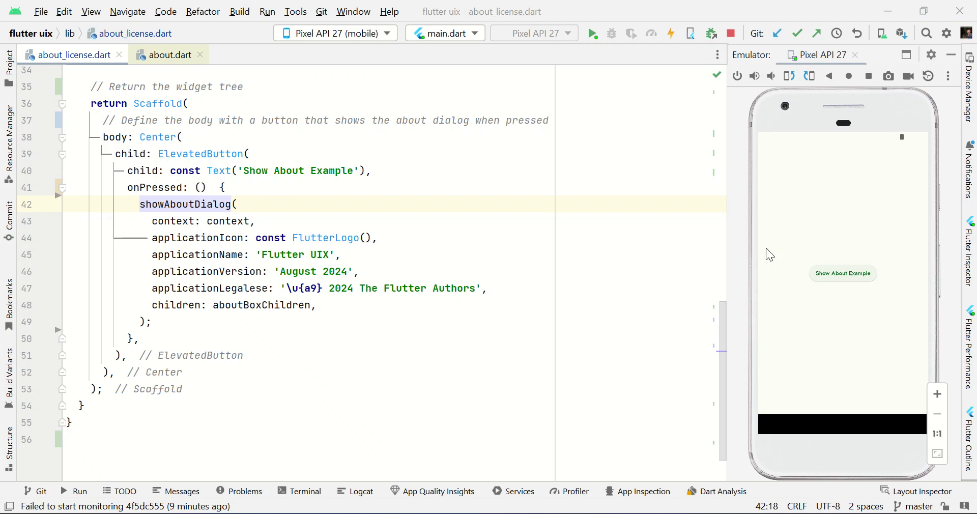
Open the Flutter UIX About dialog from Show About Example, then view and scroll its licenses page.
click(843, 273)
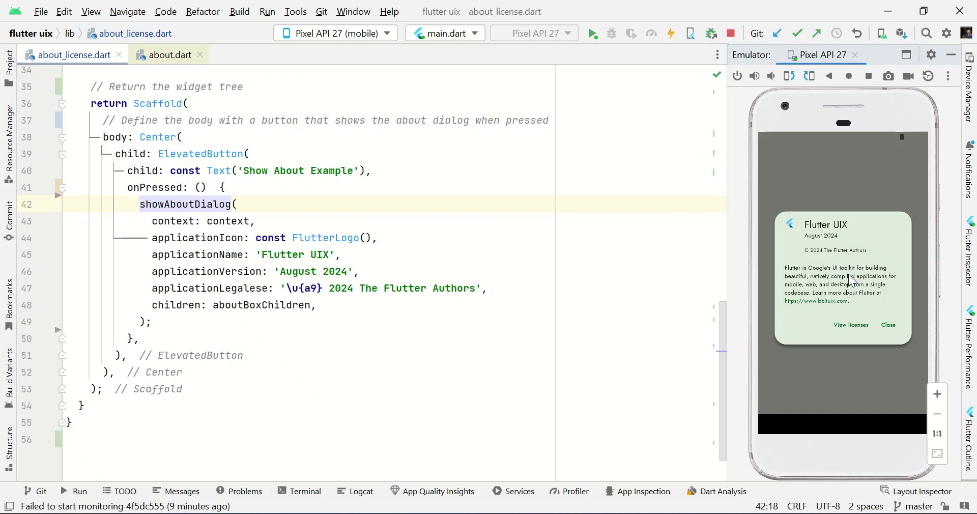
mouse_move(932, 343)
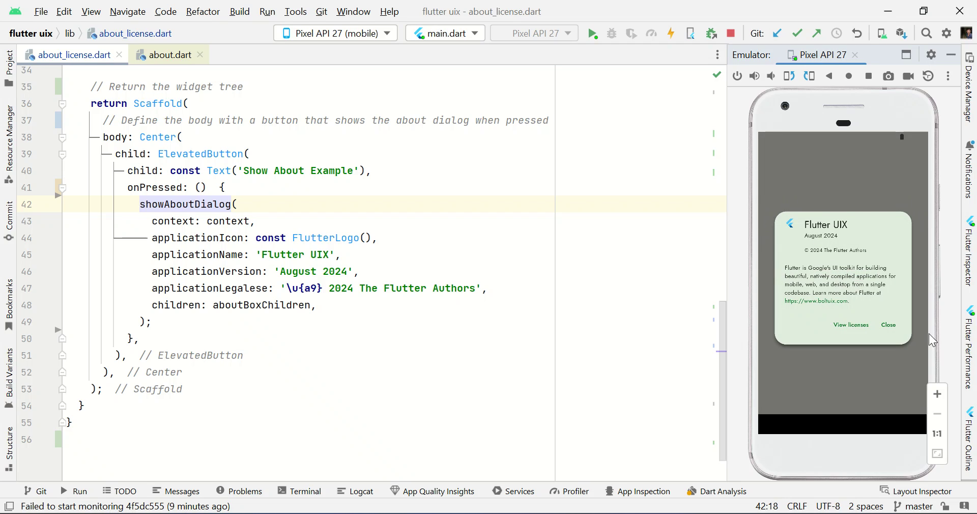
mouse_move(835, 227)
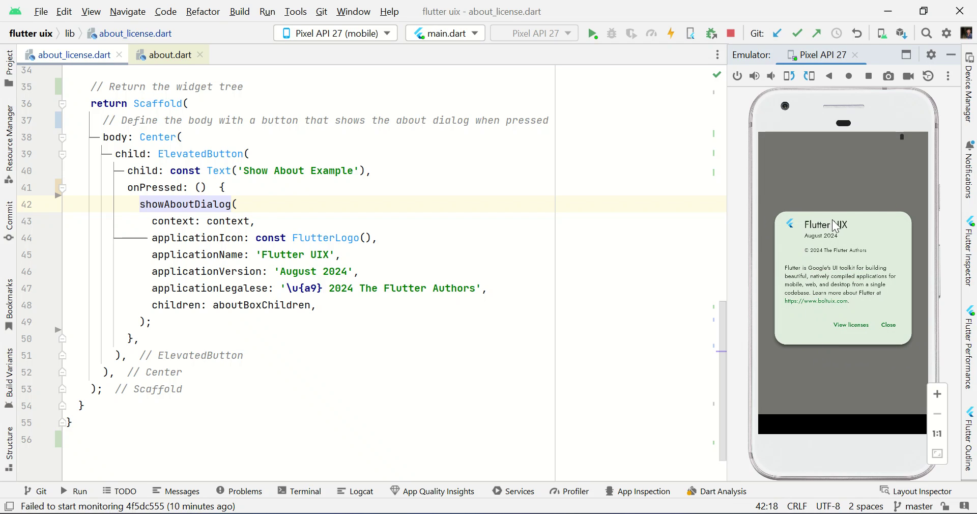
mouse_move(830, 255)
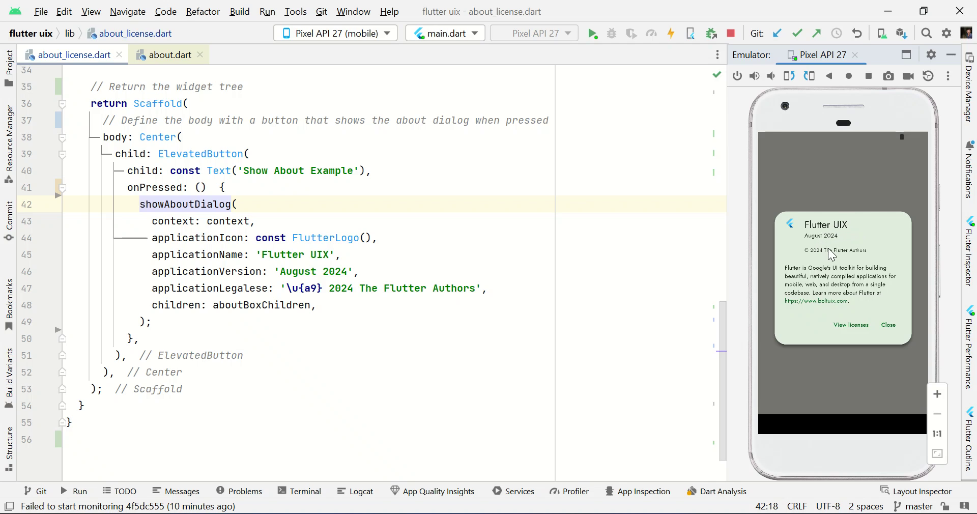
mouse_move(858, 349)
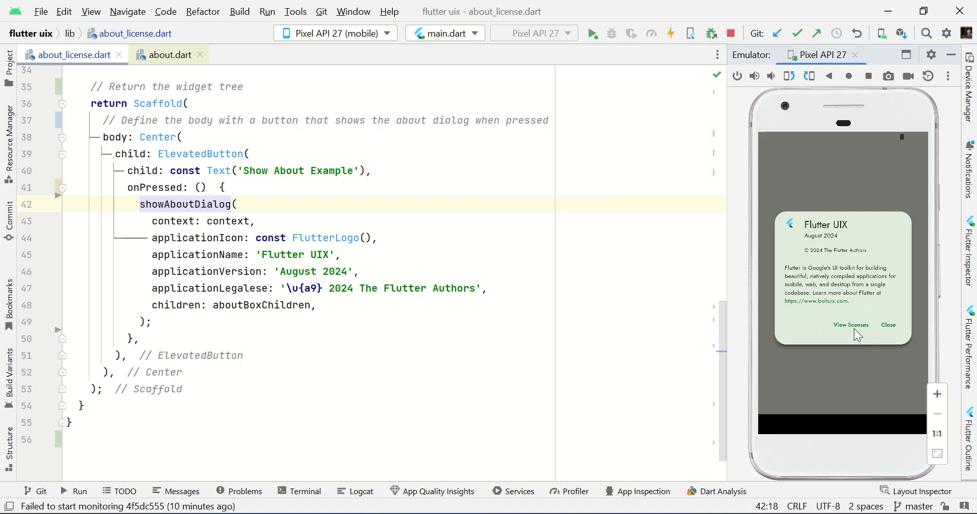
mouse_move(852, 332)
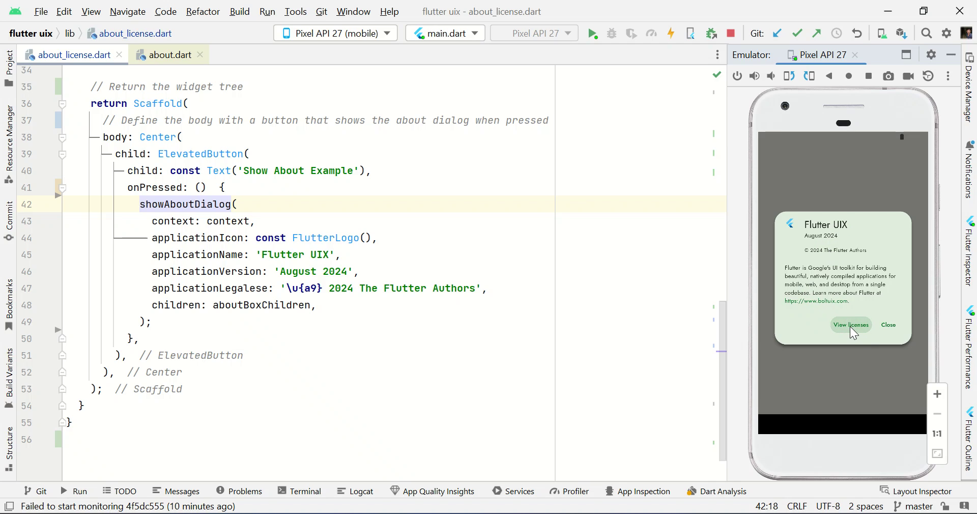
click(850, 325)
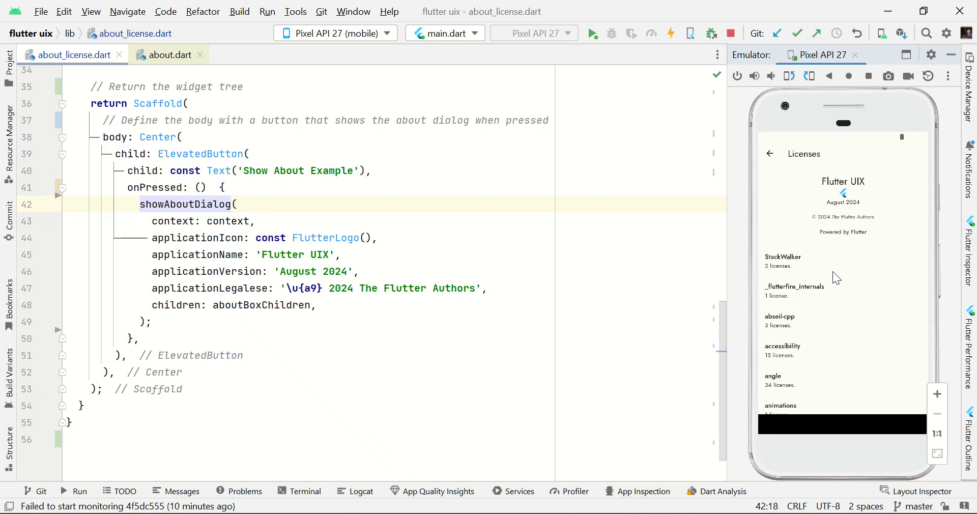
mouse_move(836, 316)
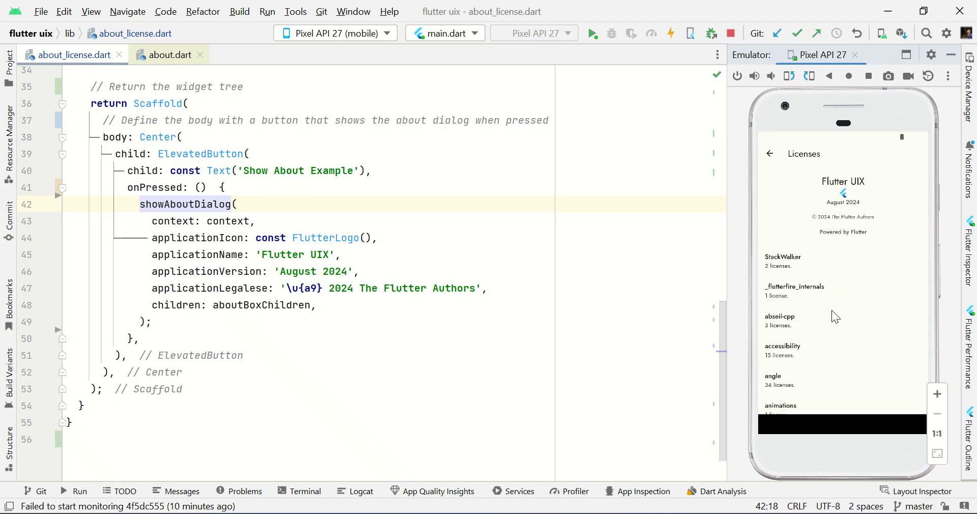
scroll(down, 3)
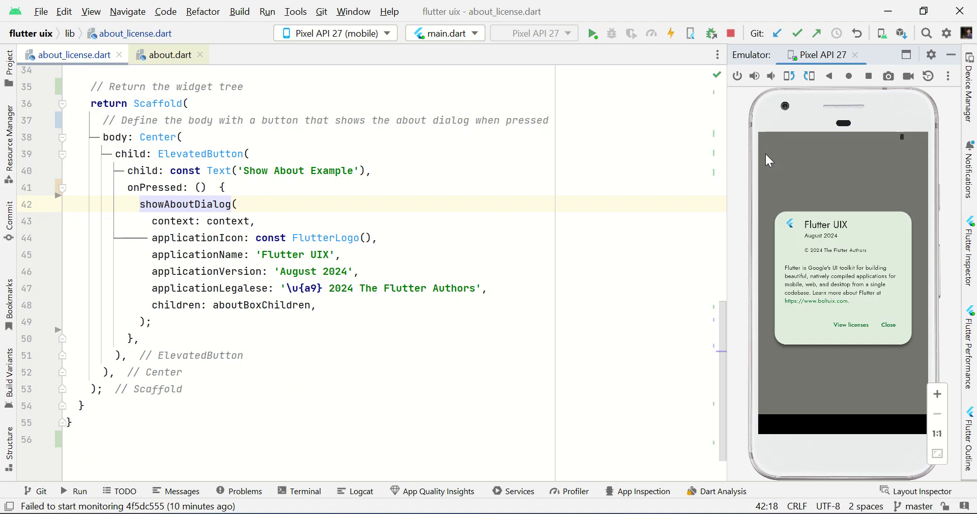
mouse_move(889, 332)
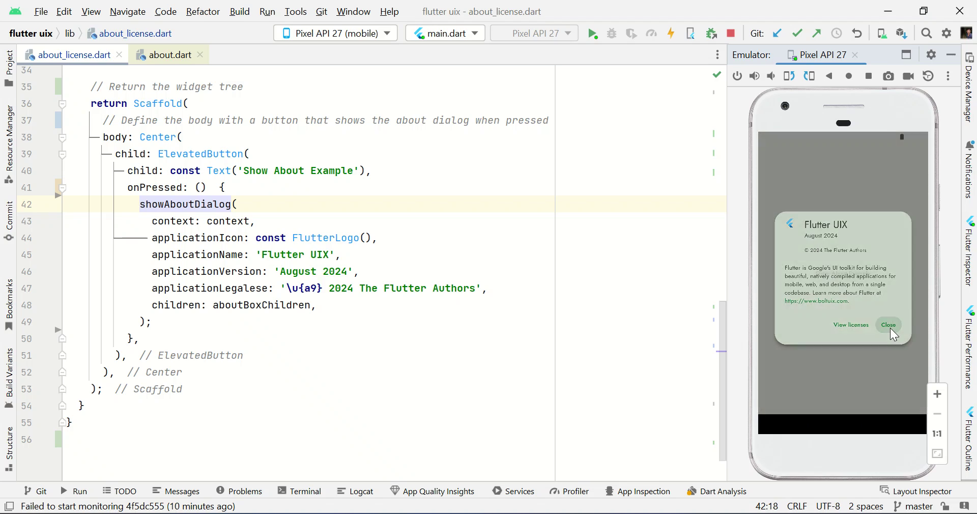
click(889, 325)
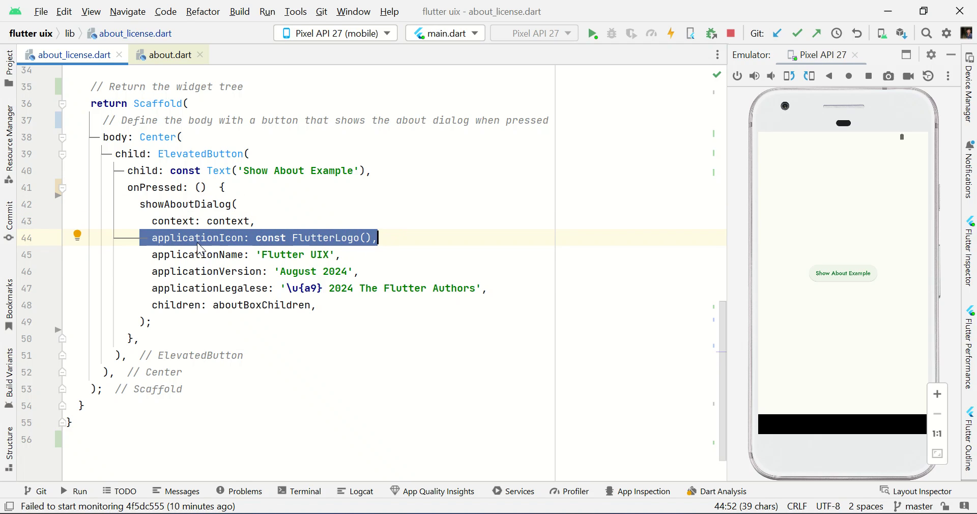
click(306, 238)
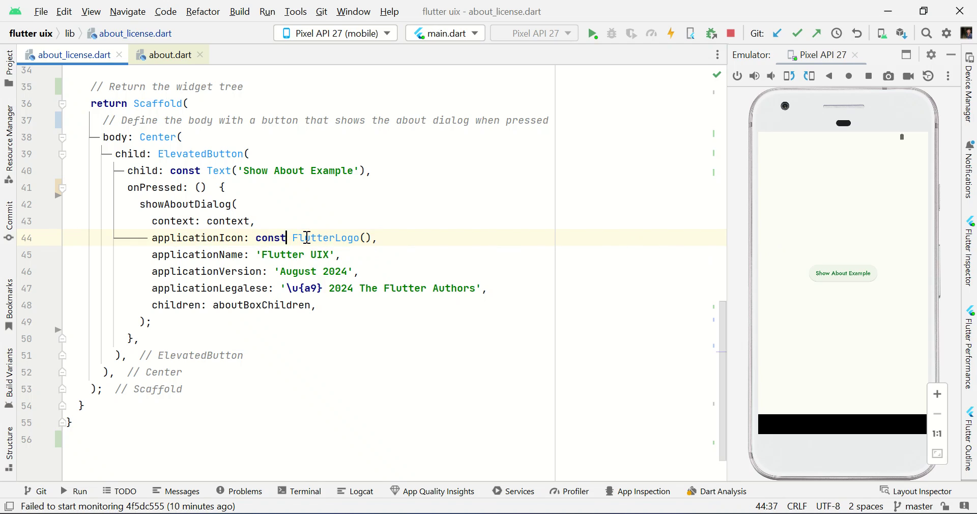
double_click(327, 237)
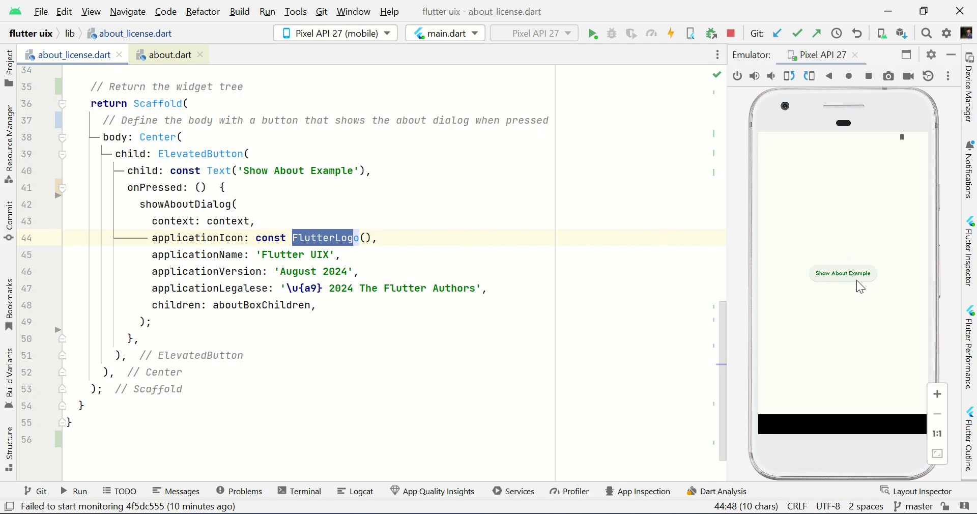
click(843, 273)
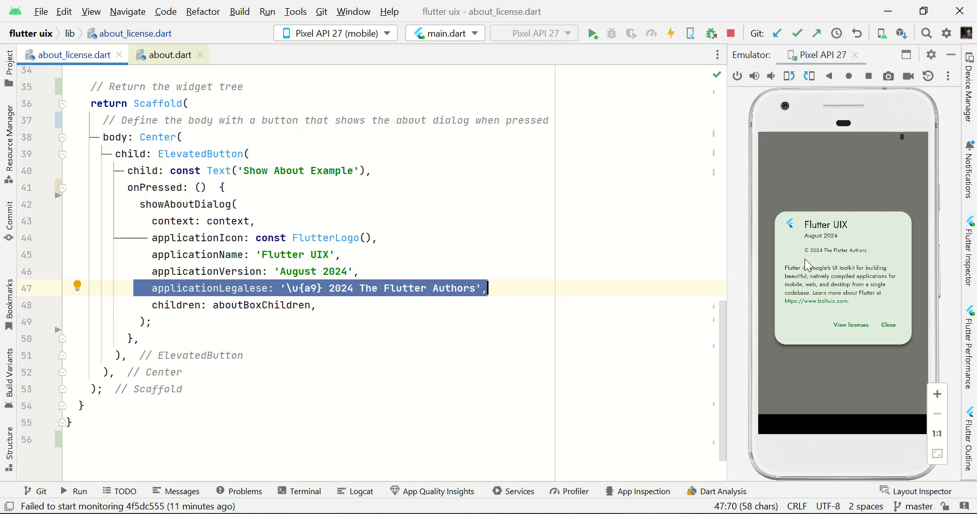
click(319, 288)
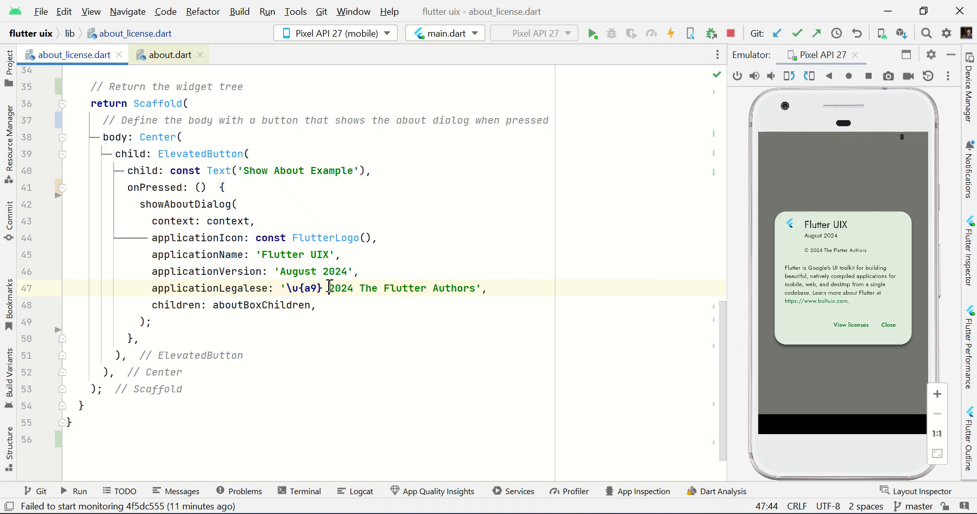
drag(327, 288, 385, 289)
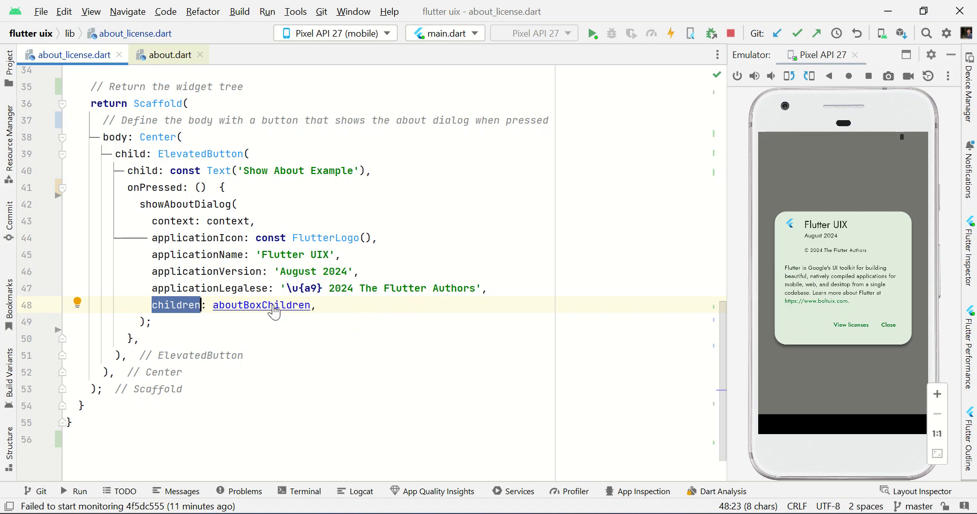
click(261, 305)
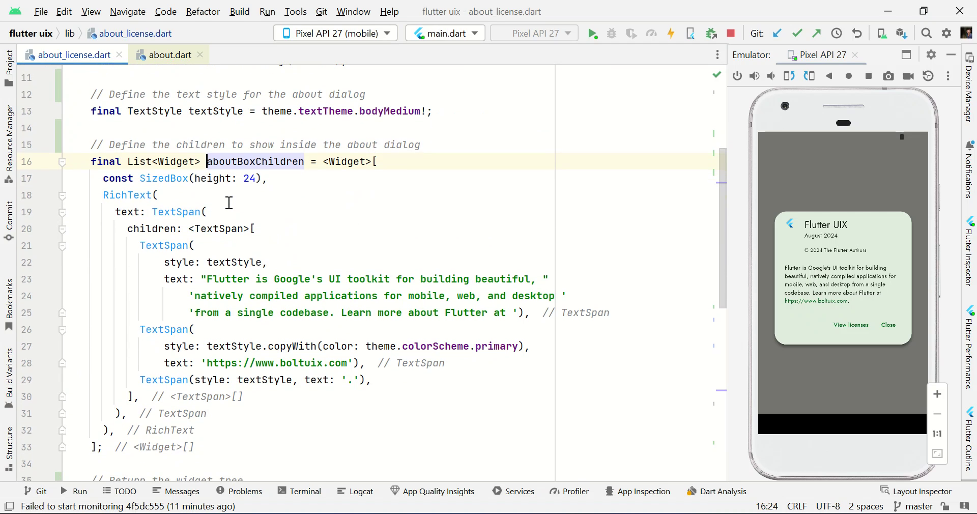
scroll(down, 3)
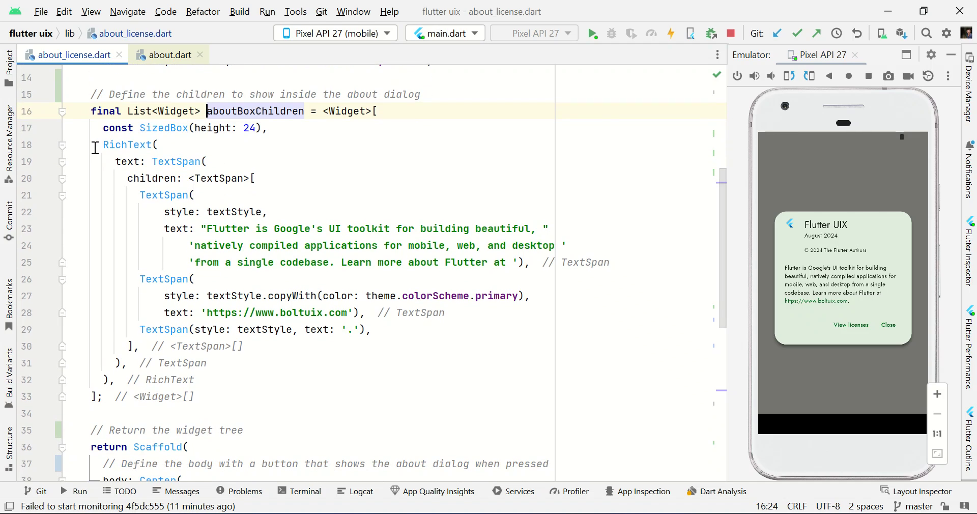
click(158, 144)
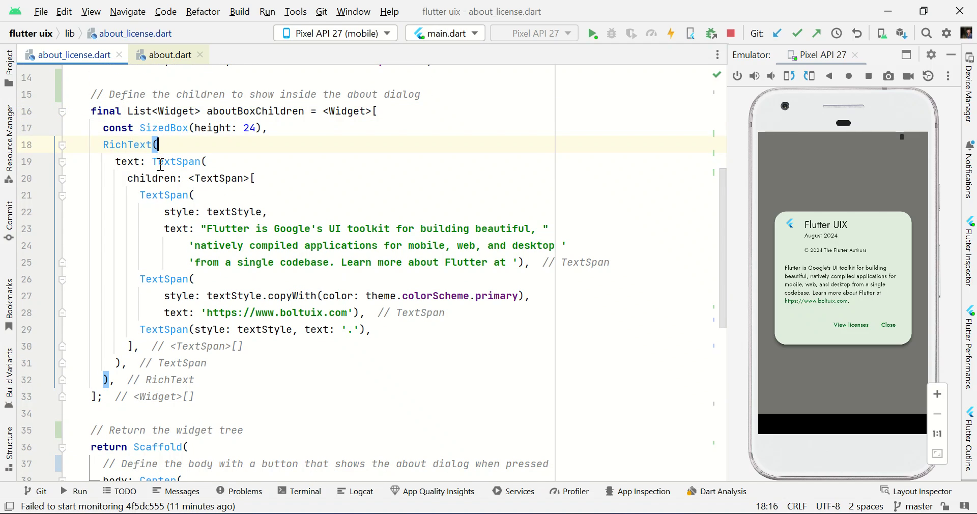
double_click(185, 161)
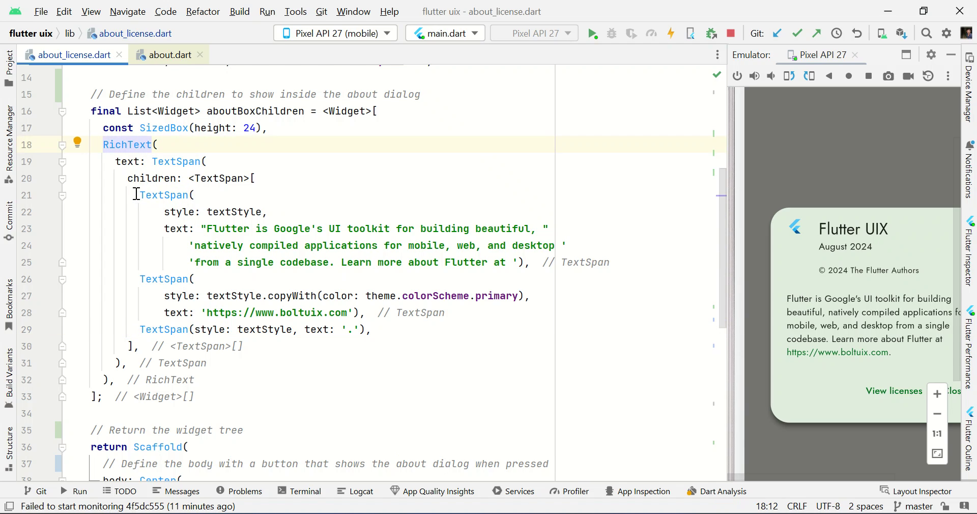
double_click(163, 279)
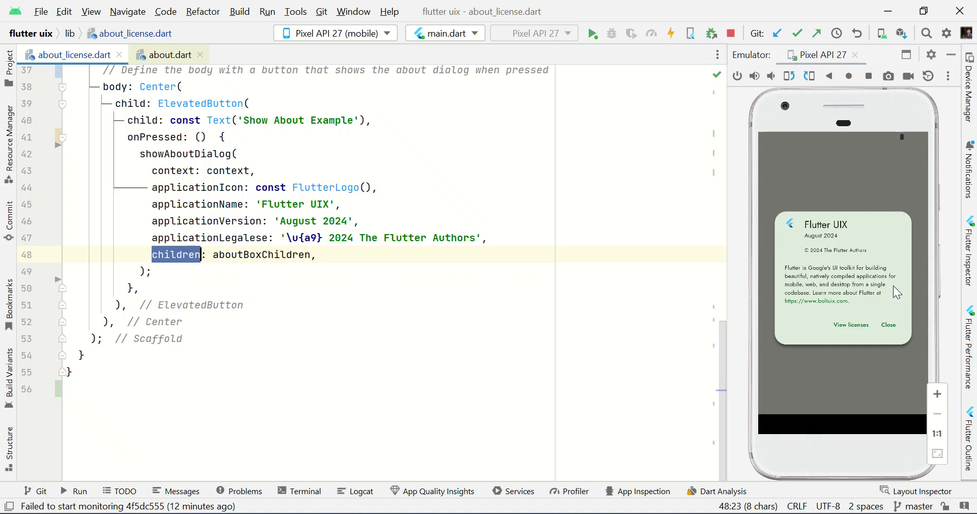
mouse_move(865, 329)
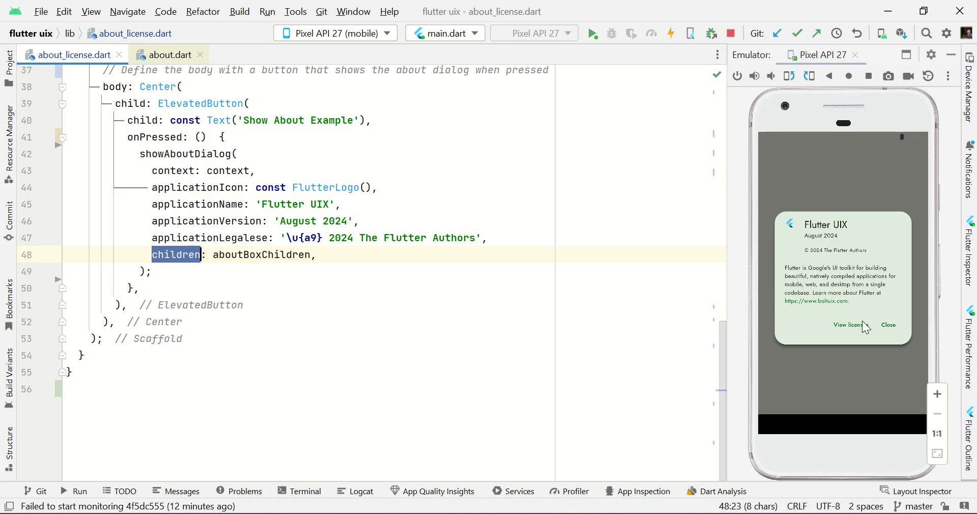
mouse_move(863, 329)
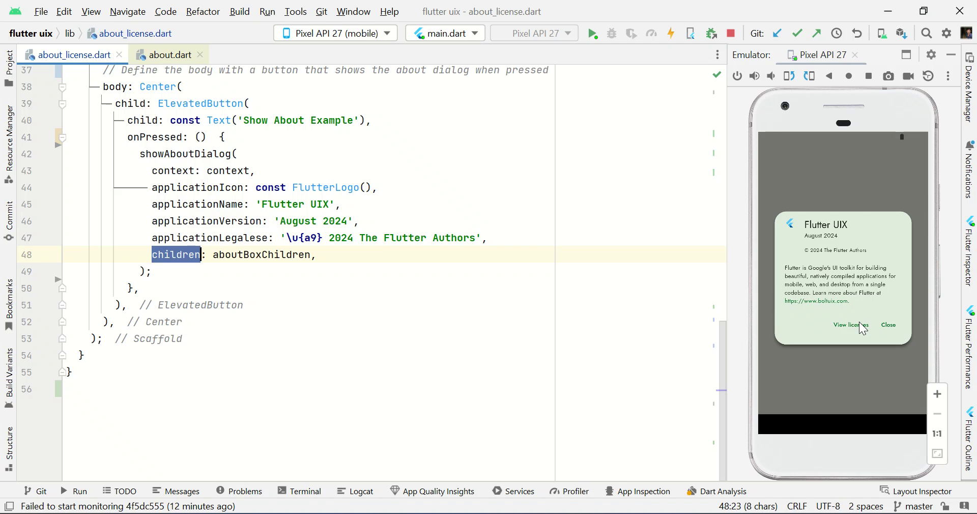
Revisit the licenses page, close the About dialog, and place the cursor in the Scaffold code.
click(851, 325)
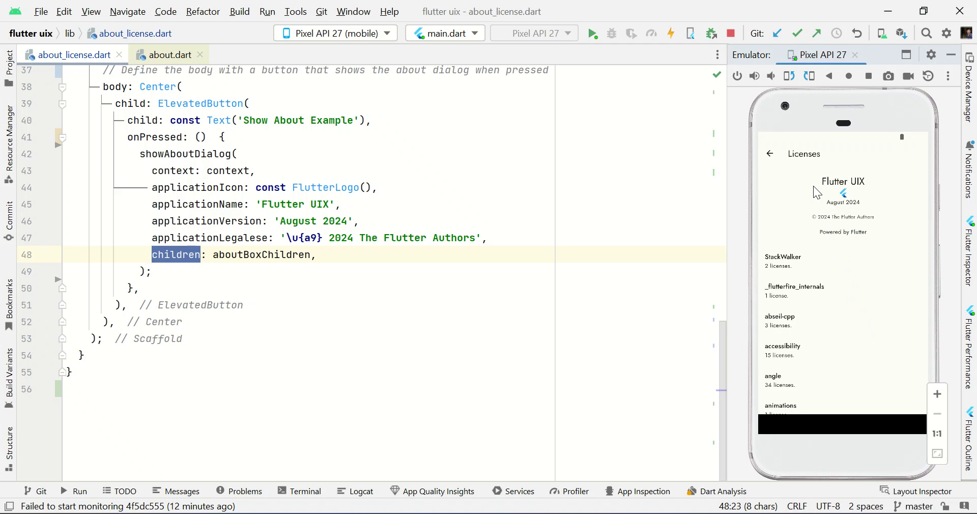
mouse_move(871, 245)
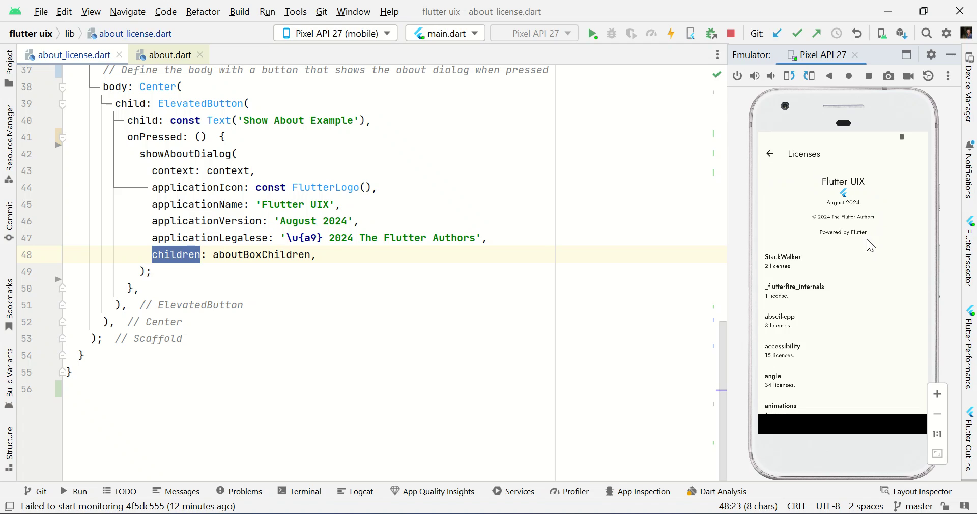
mouse_move(792, 381)
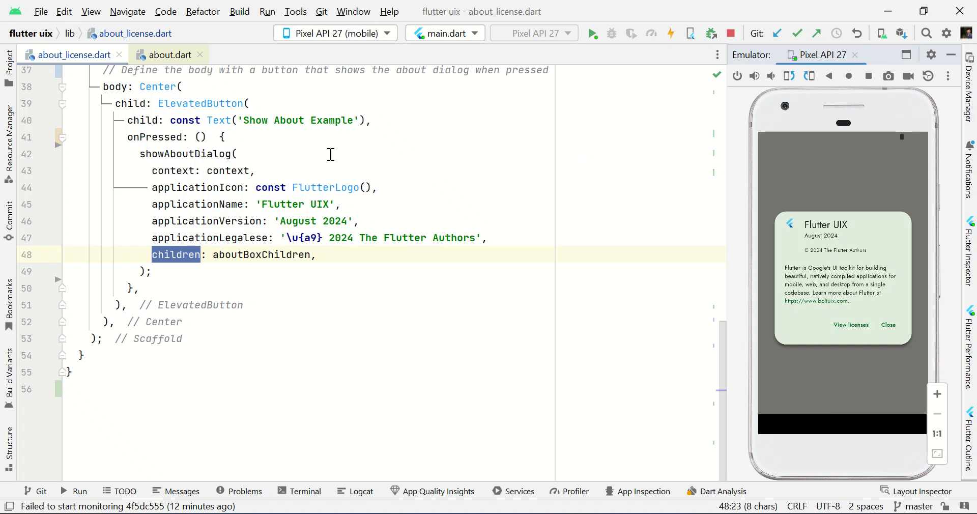
scroll(up, 3)
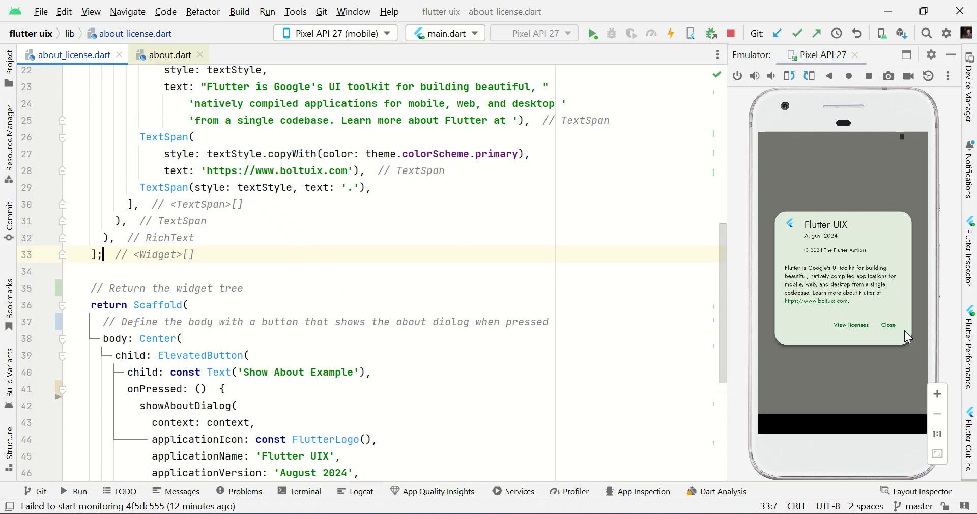
click(889, 325)
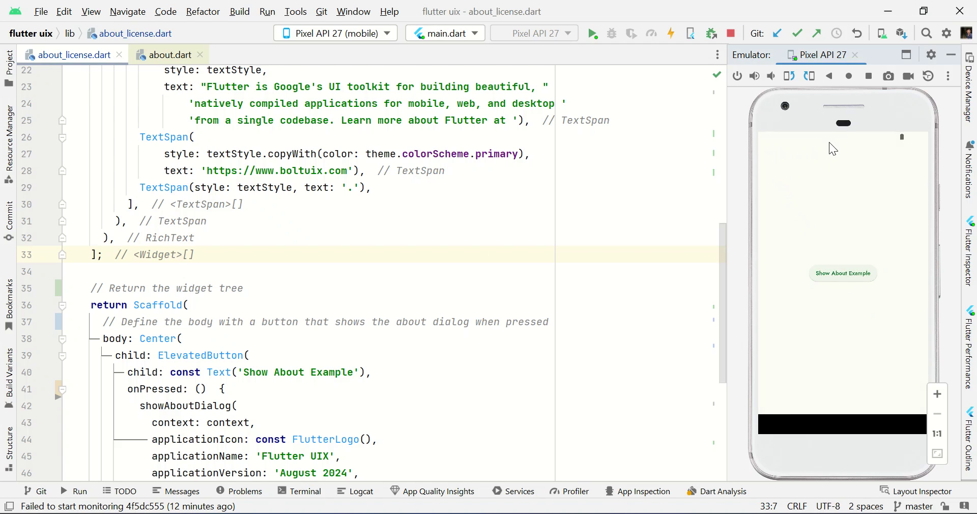
click(186, 305)
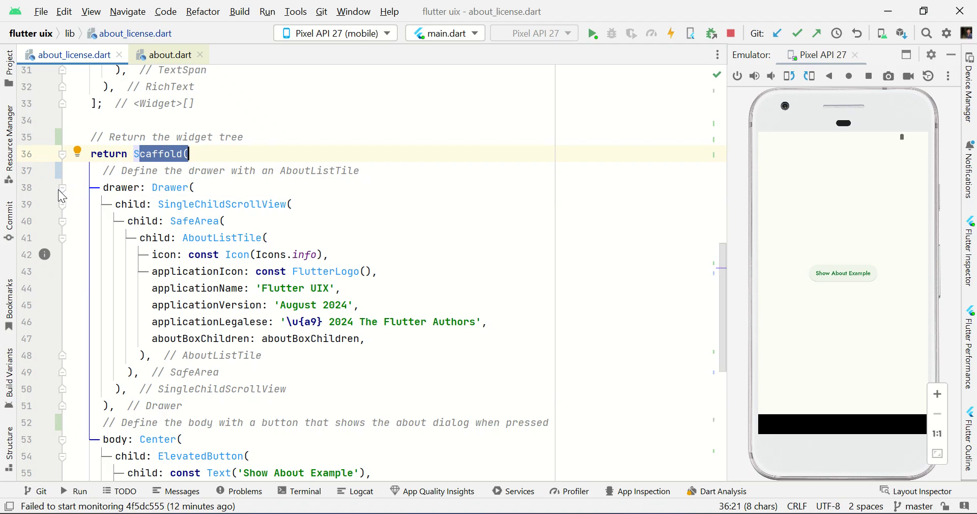
Fold and unfold the drawer code, then dismiss the About Flutter UIX dialog and drawer.
click(45, 187)
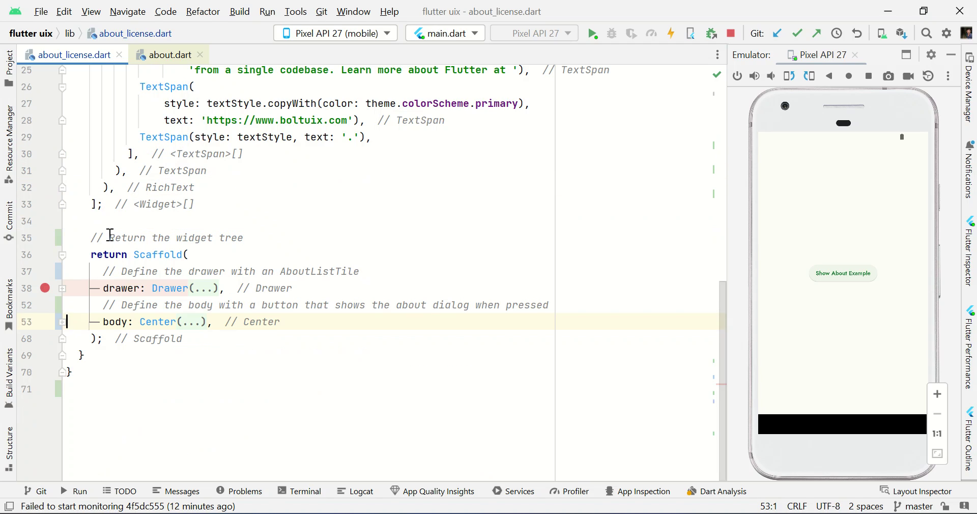
click(215, 289)
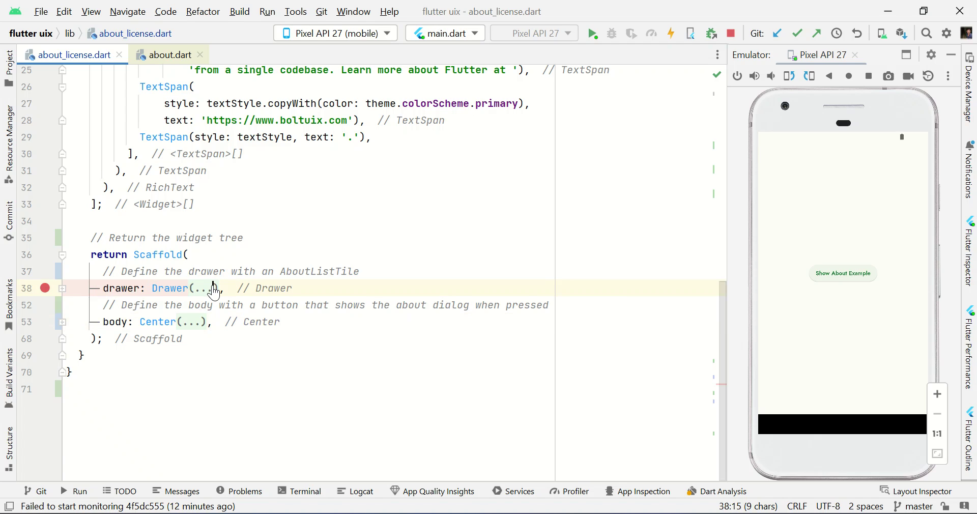
click(62, 289)
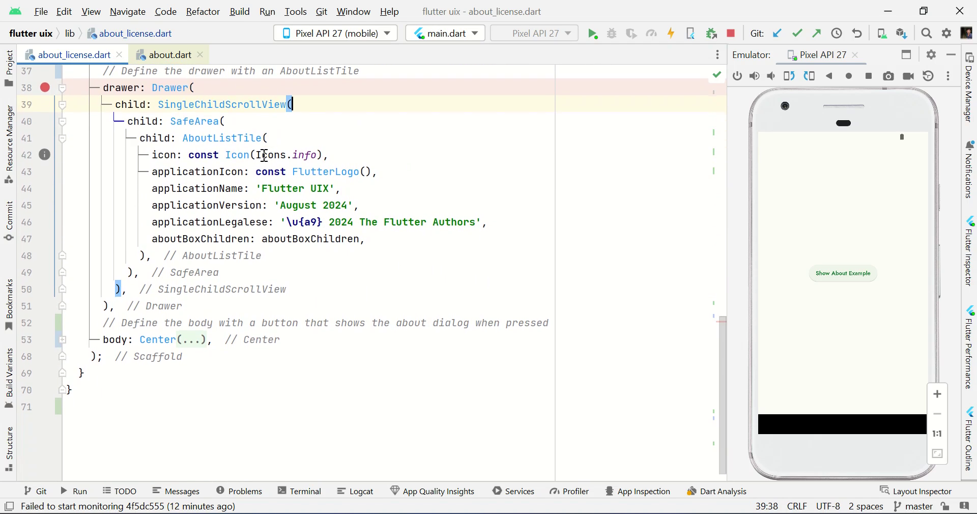
double_click(221, 138)
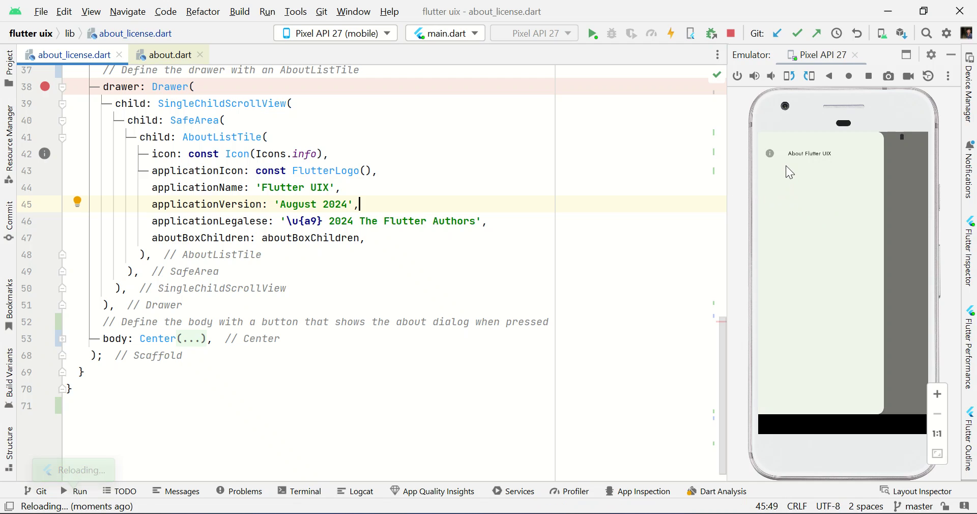
mouse_move(799, 161)
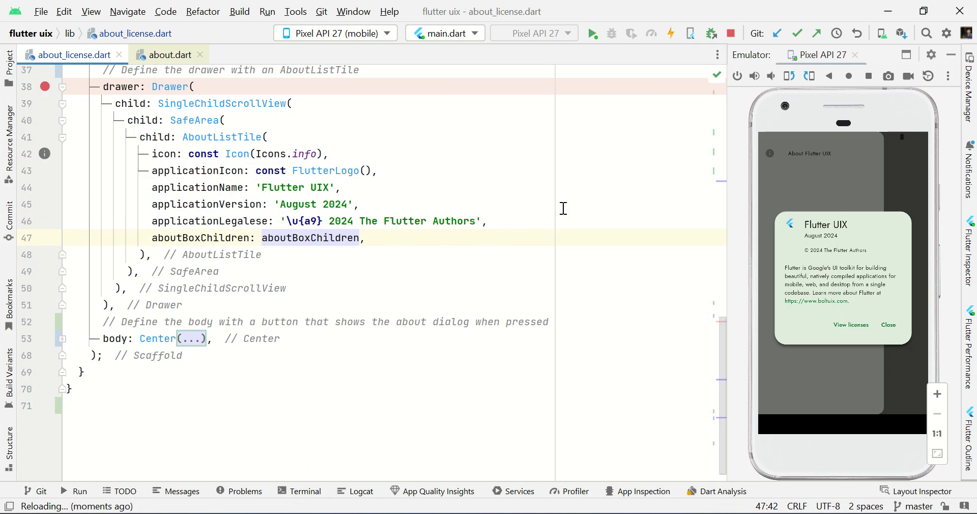
mouse_move(862, 190)
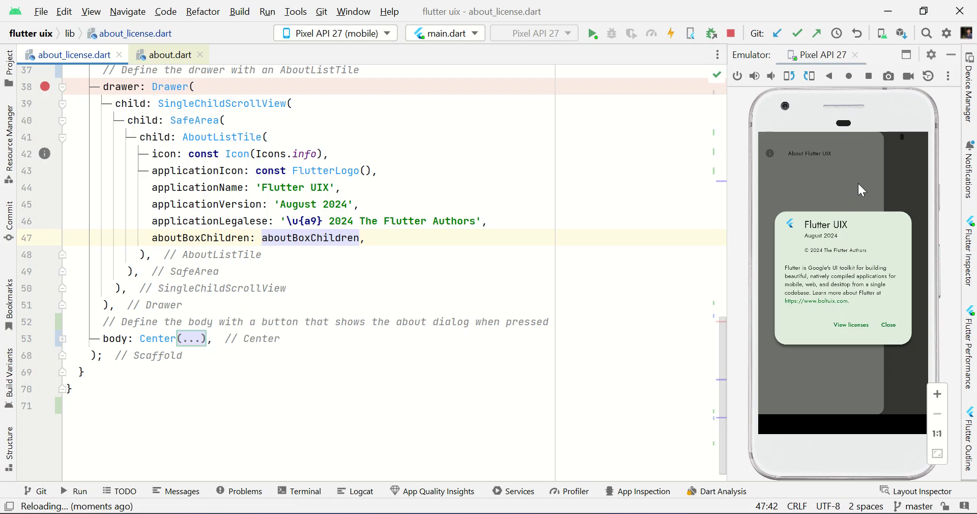
click(889, 325)
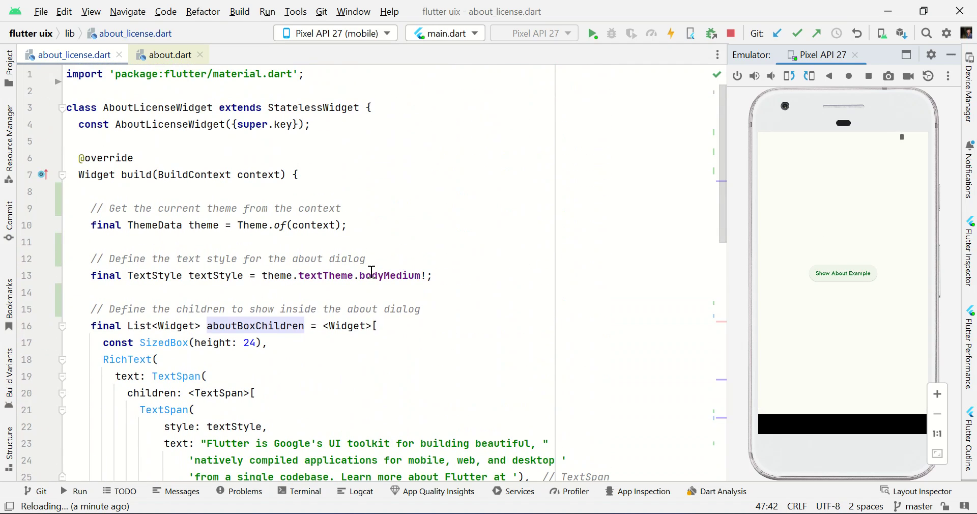
mouse_move(390, 276)
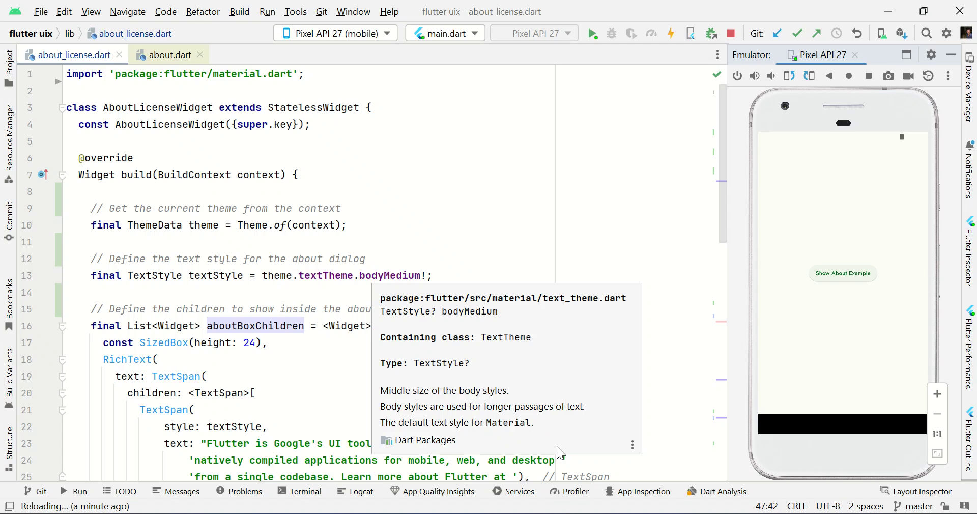